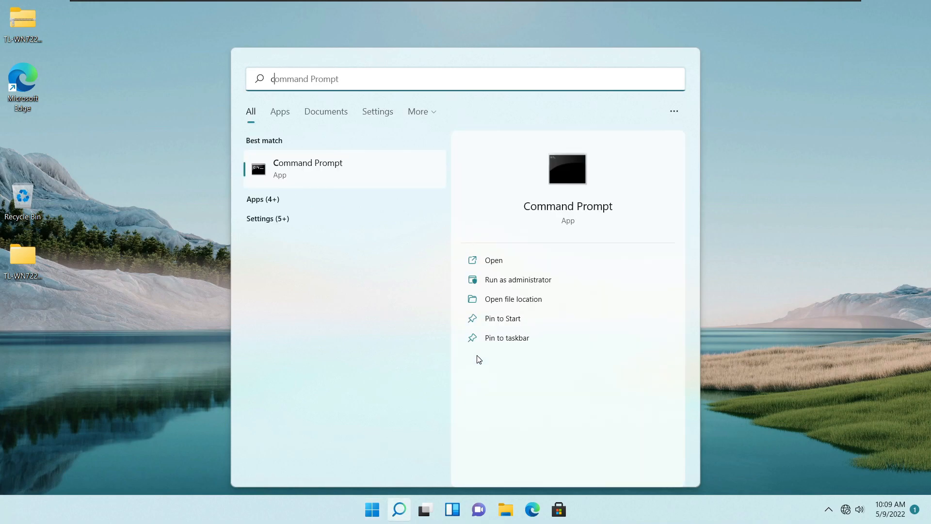
Launch Command Prompt as administrator and confirm the User Account Control prompt
click(516, 279)
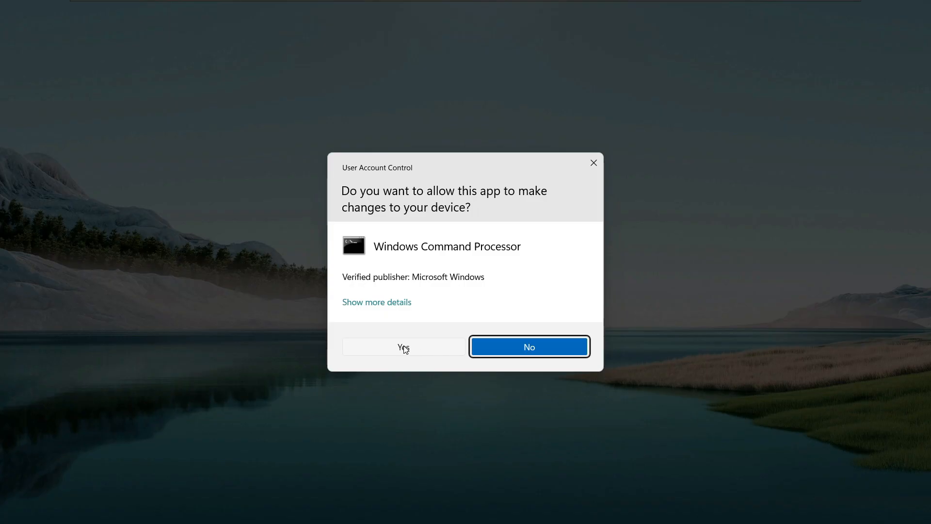
click(404, 347)
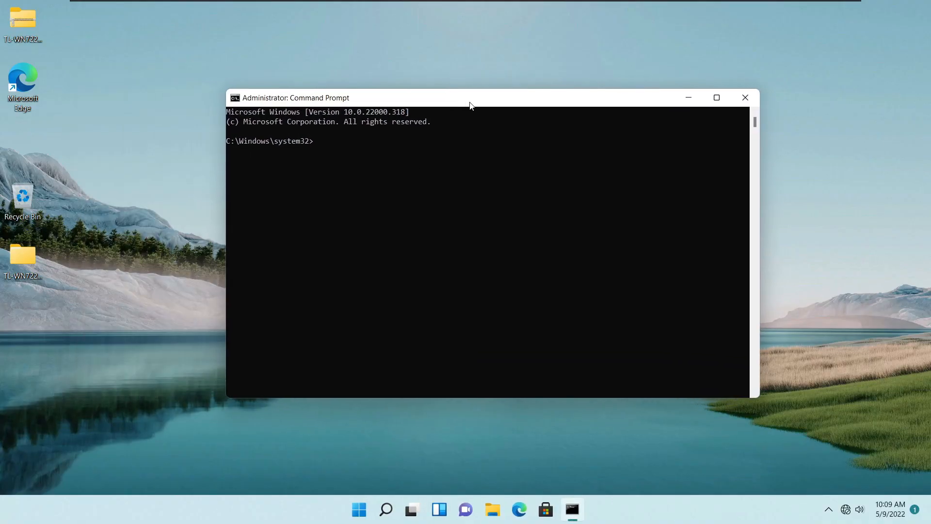
Run 'net user' to list the computer's user accounts
text(net user)
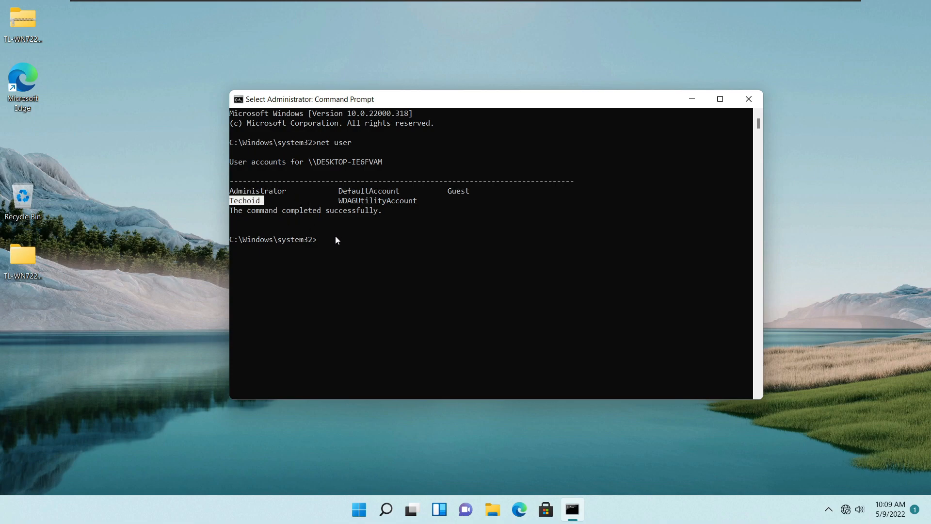
text(net u)
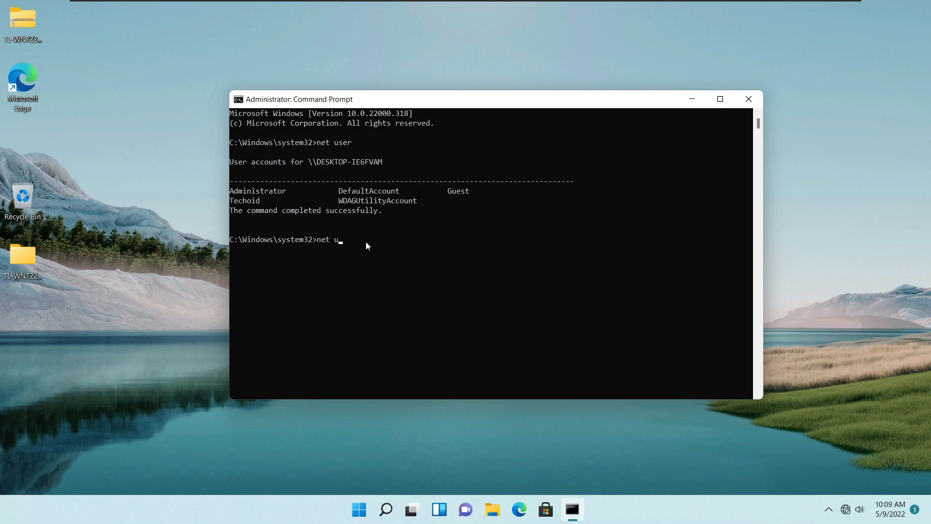
text(ser)
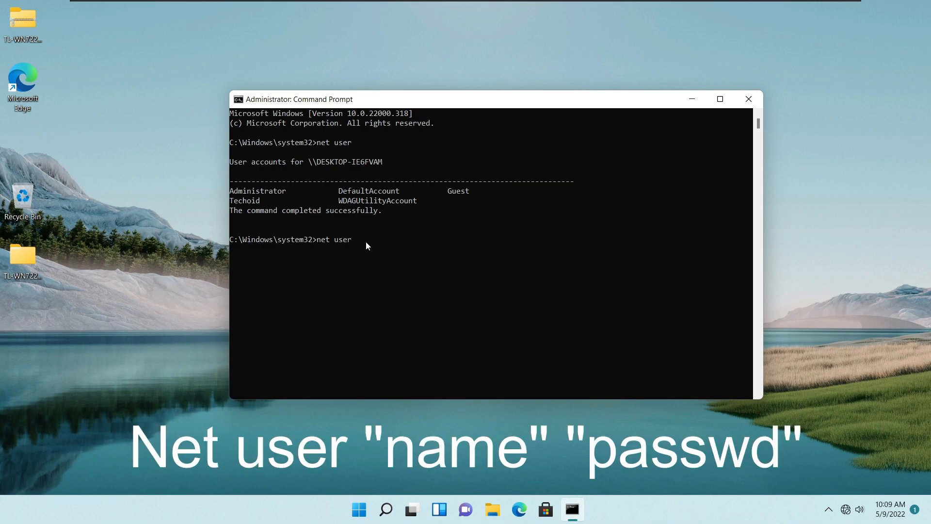
text(Techoid)
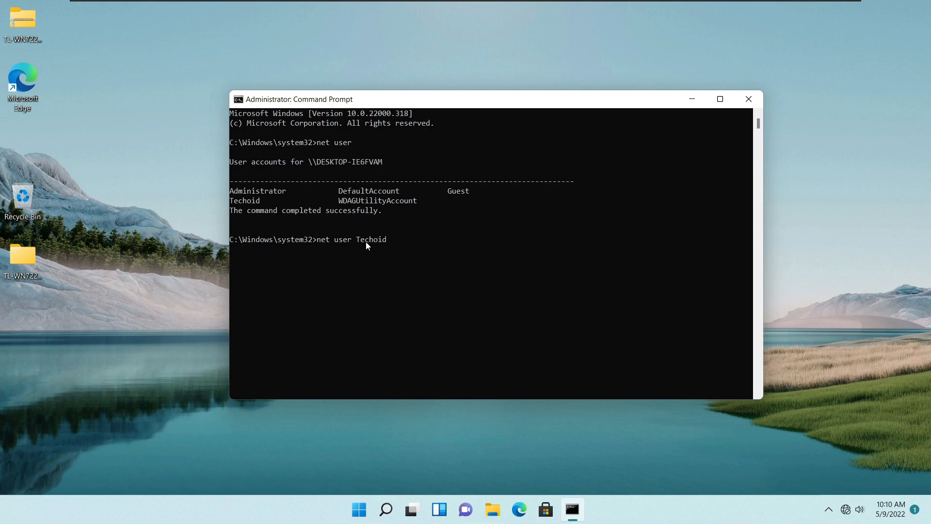
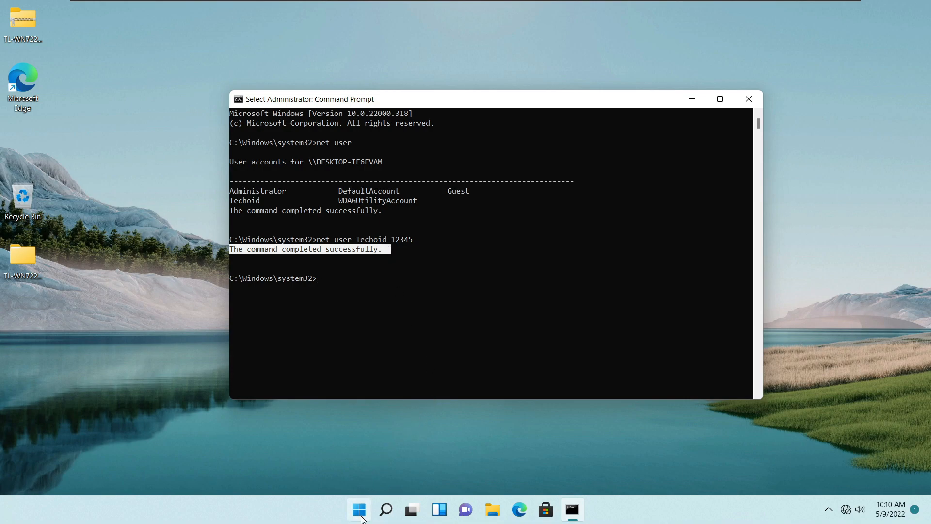
Sign out of the current Windows session from the Start menu account options
click(357, 509)
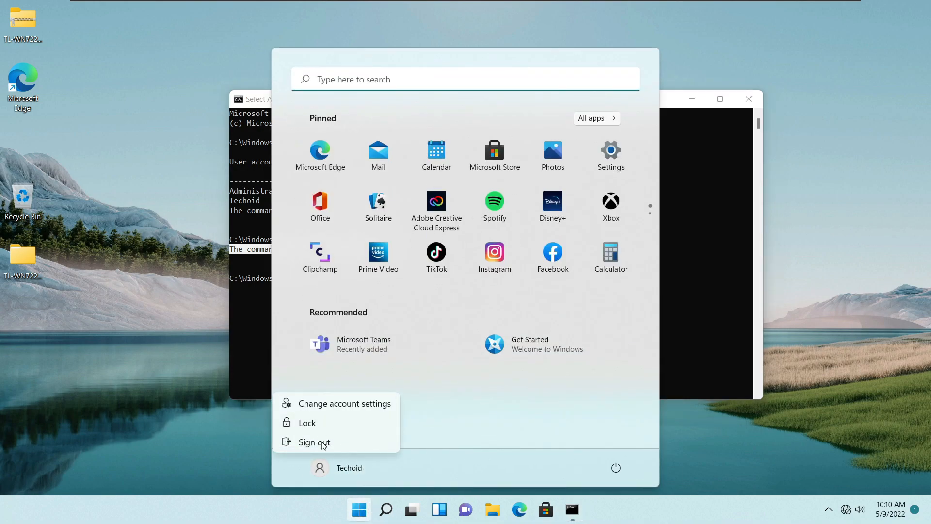
click(313, 442)
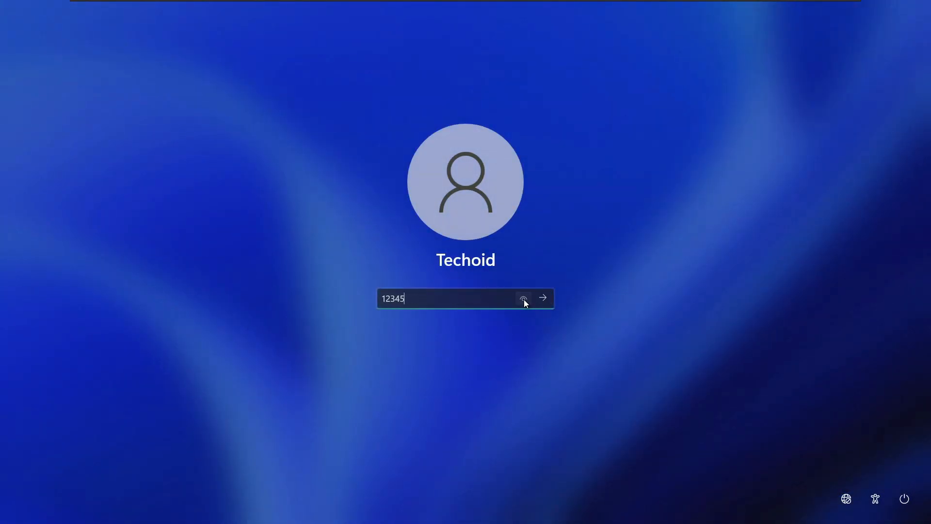
click(541, 298)
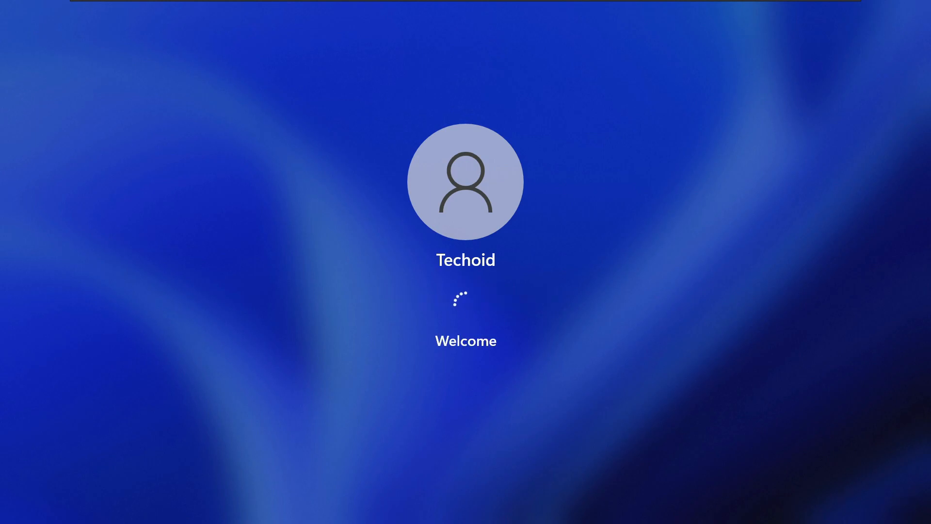